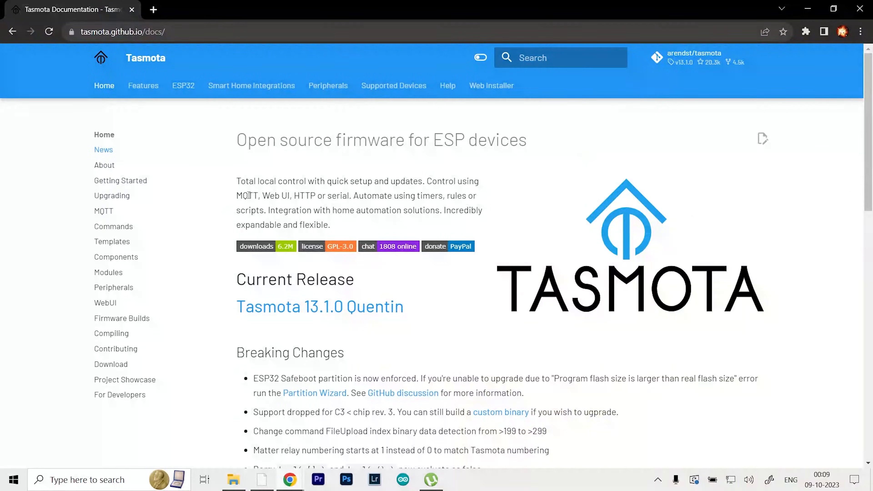
pyautogui.moveTo(627, 220)
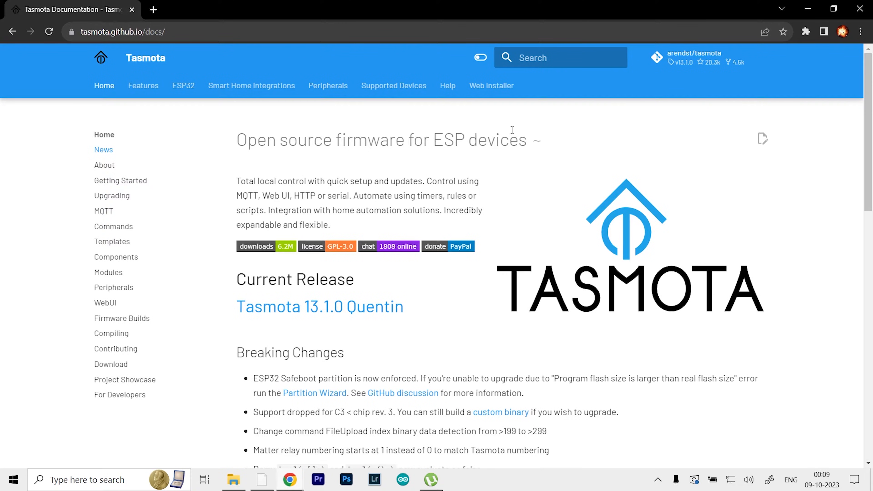
# Step: Go to the Tasmota Web Installer page from the docs navigation bar
pyautogui.click(491, 86)
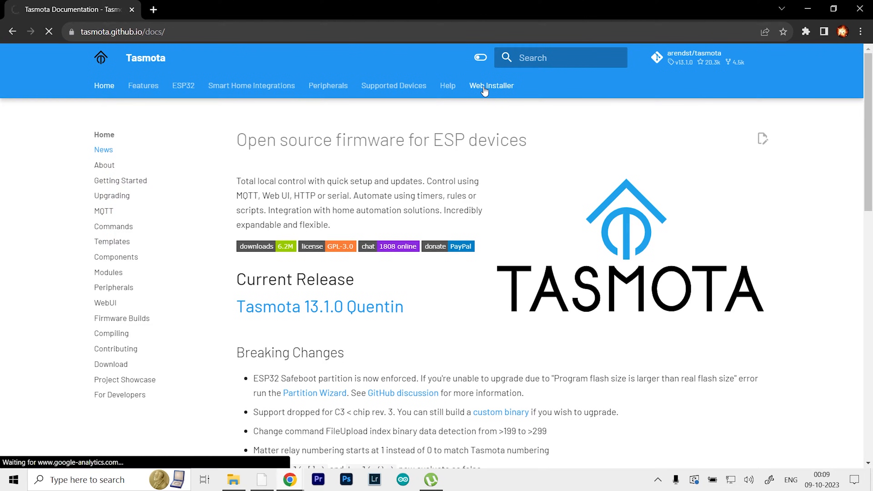
# Step: Keep the firmware variant set to Tasmota (english) in the installer
pyautogui.click(491, 86)
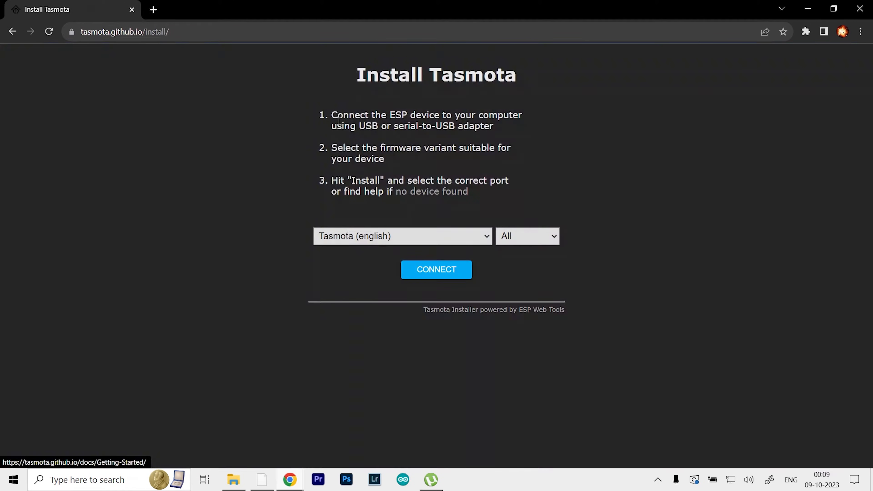
pyautogui.moveTo(432, 104)
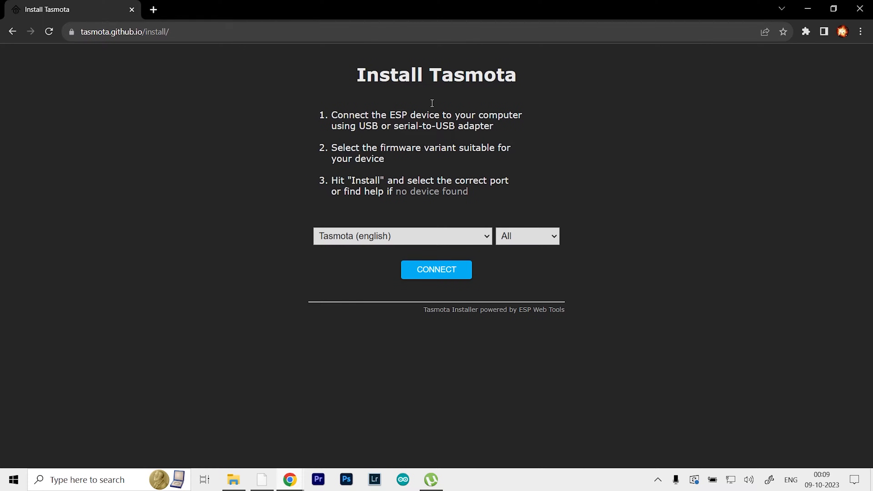
pyautogui.moveTo(523, 176)
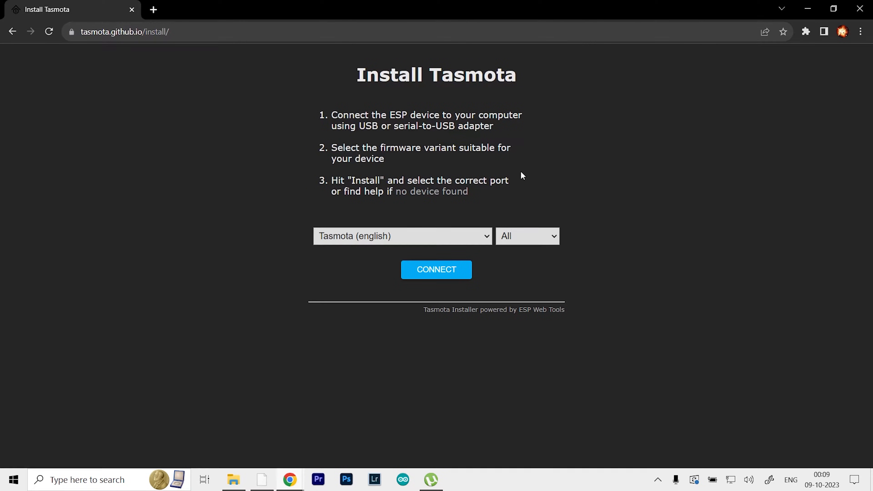
pyautogui.click(403, 236)
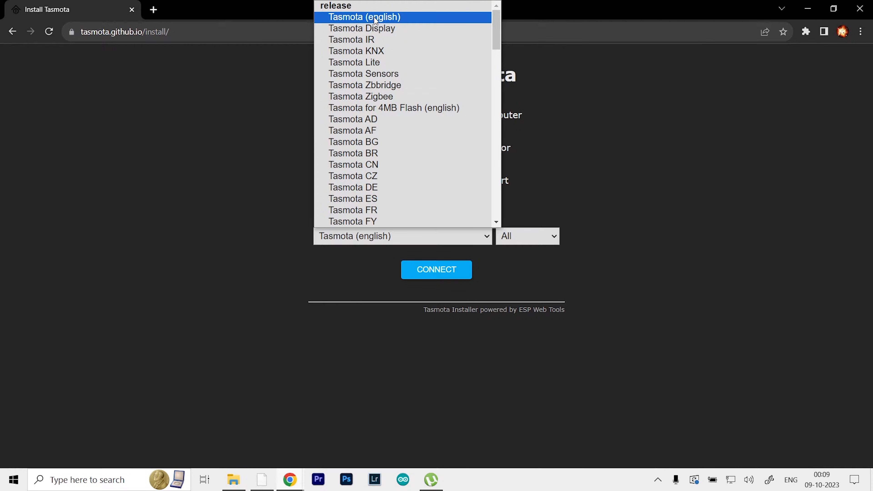
pyautogui.click(526, 236)
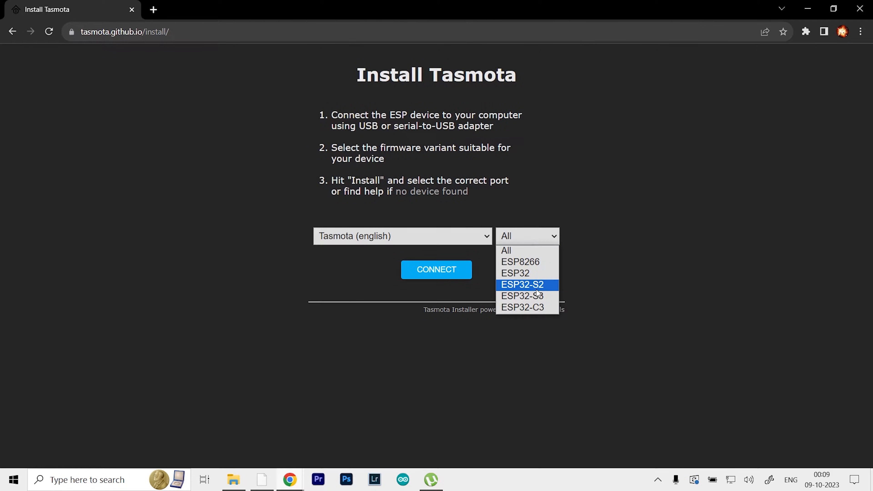
pyautogui.moveTo(537, 308)
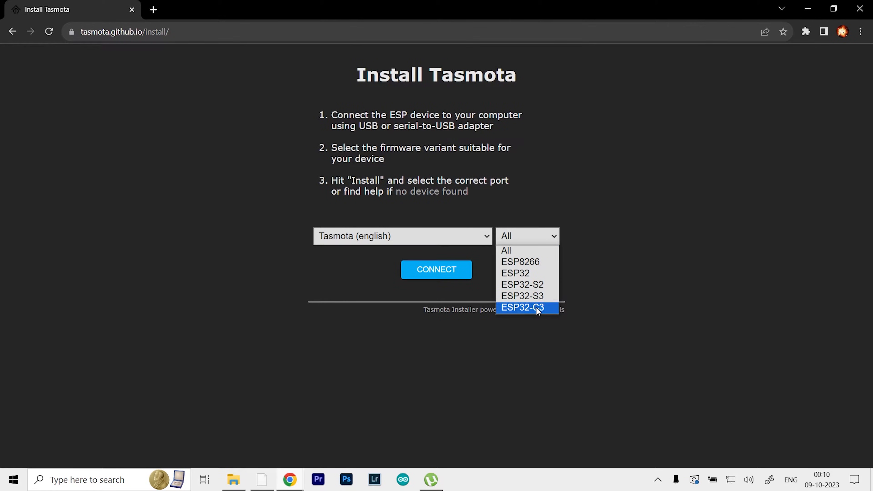
pyautogui.moveTo(526, 273)
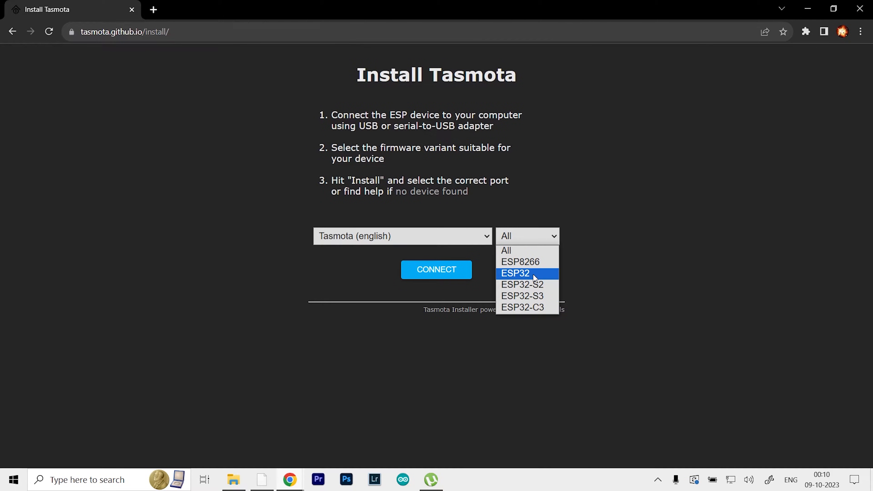
pyautogui.moveTo(523, 277)
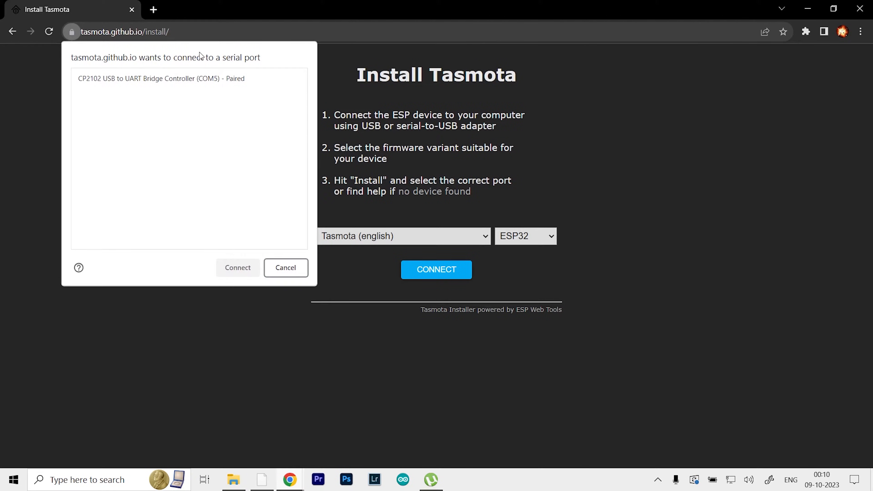
pyautogui.moveTo(180, 90)
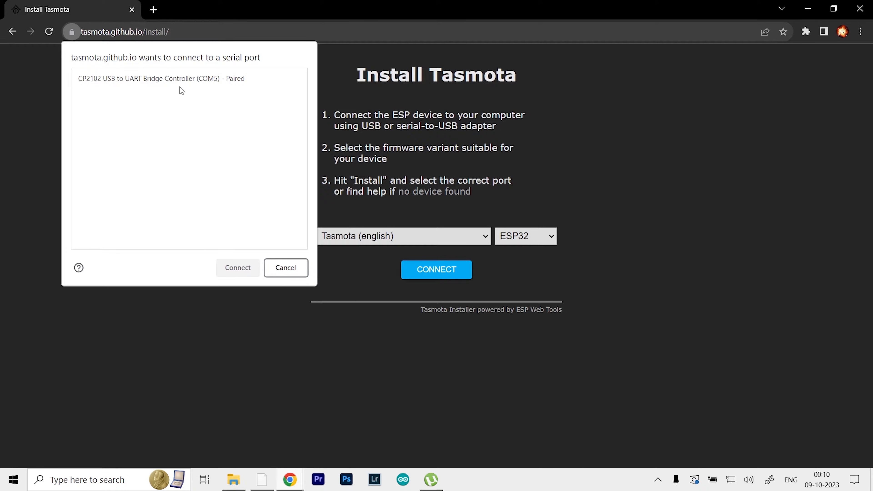
pyautogui.moveTo(223, 105)
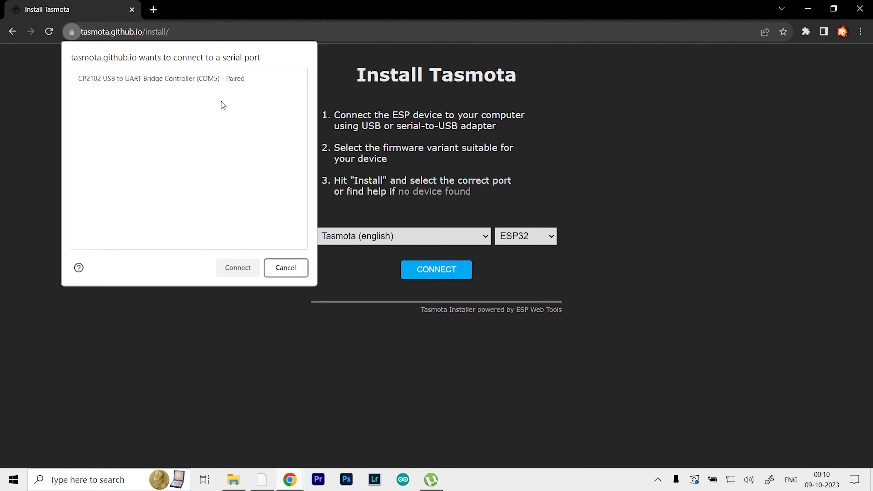
pyautogui.moveTo(215, 110)
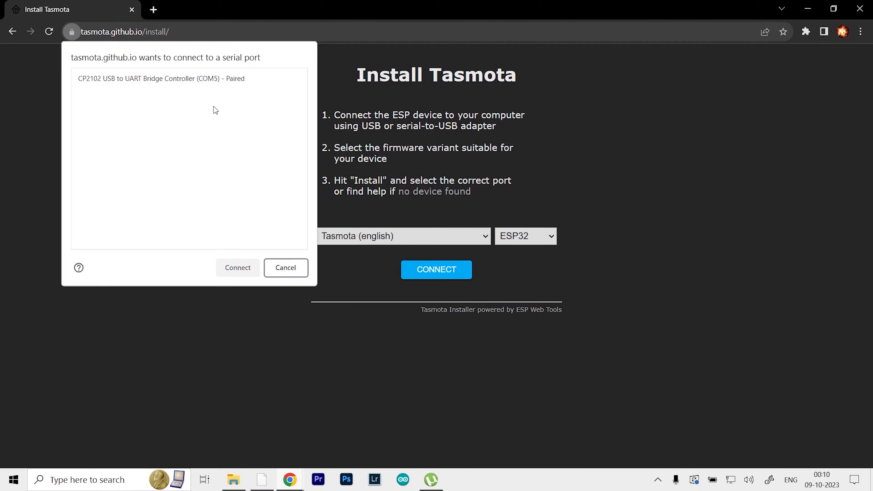
# Step: Connect to the ESP32 via the CP2102 USB to UART Bridge (COM5) serial port
pyautogui.click(188, 79)
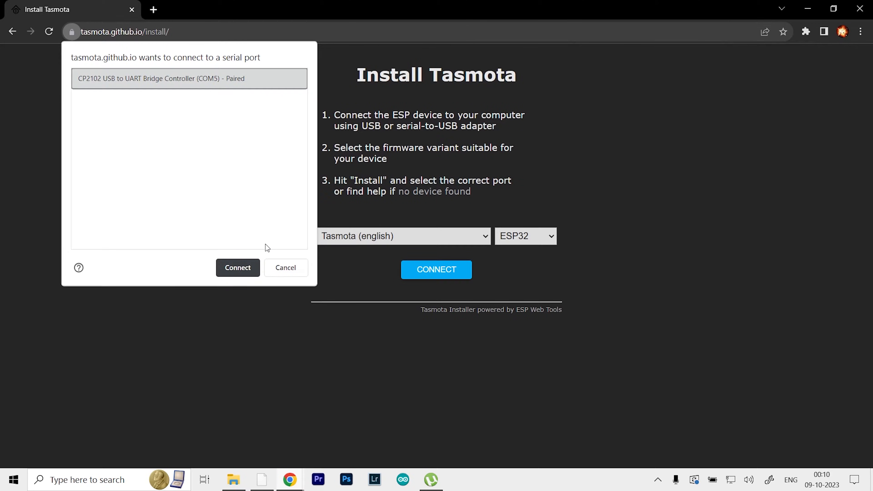
pyautogui.click(237, 268)
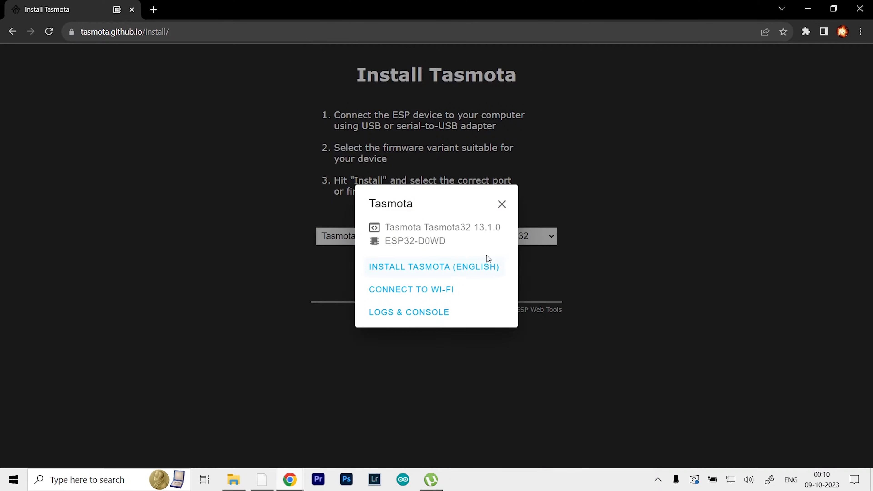
pyautogui.moveTo(444, 238)
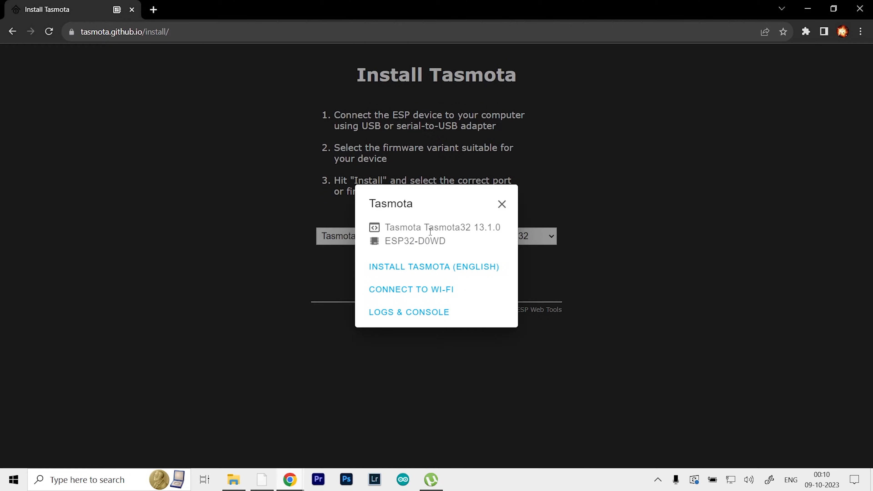
pyautogui.moveTo(384, 276)
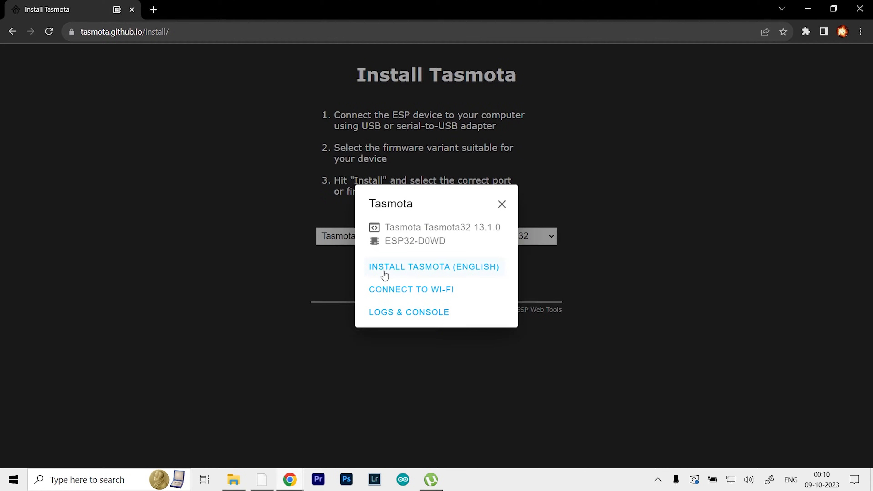
pyautogui.moveTo(429, 272)
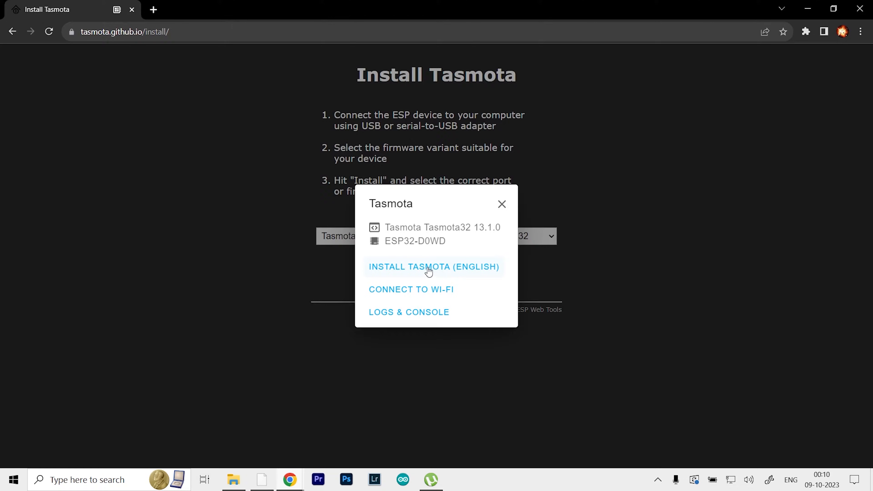
# Step: Install Tasmota (english) with Erase device enabled and begin flashing the ESP32
pyautogui.click(434, 268)
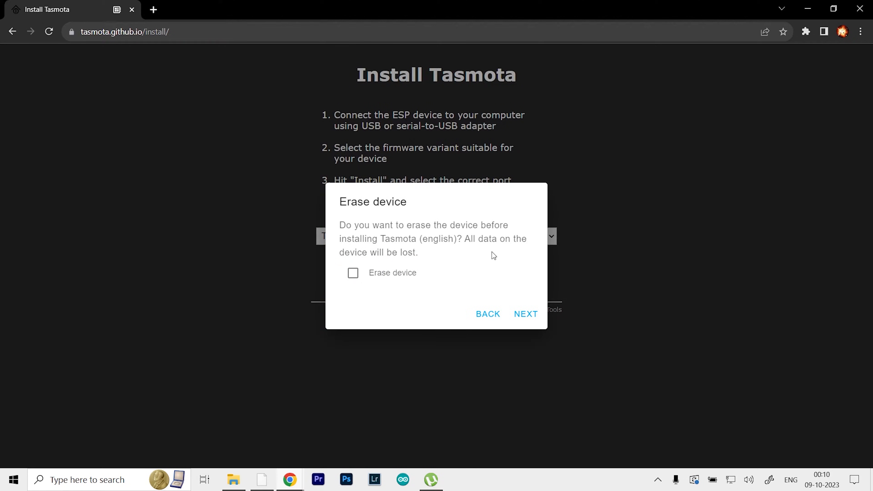
pyautogui.moveTo(407, 273)
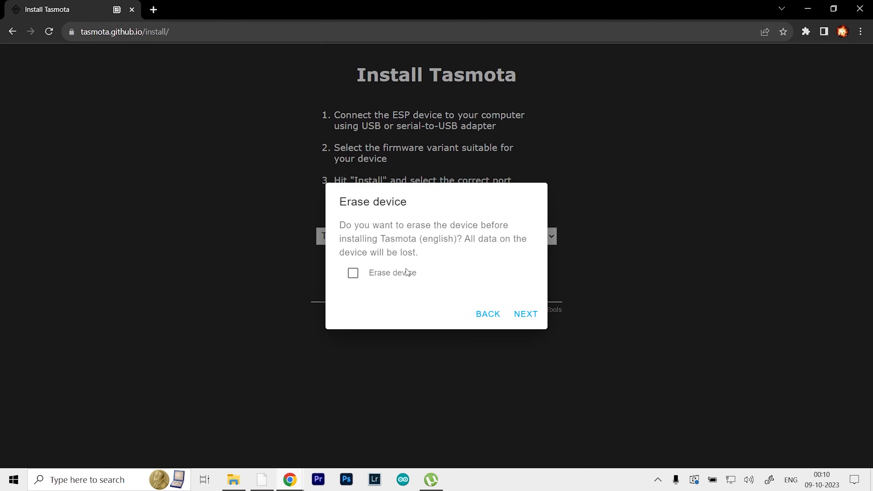
pyautogui.moveTo(469, 265)
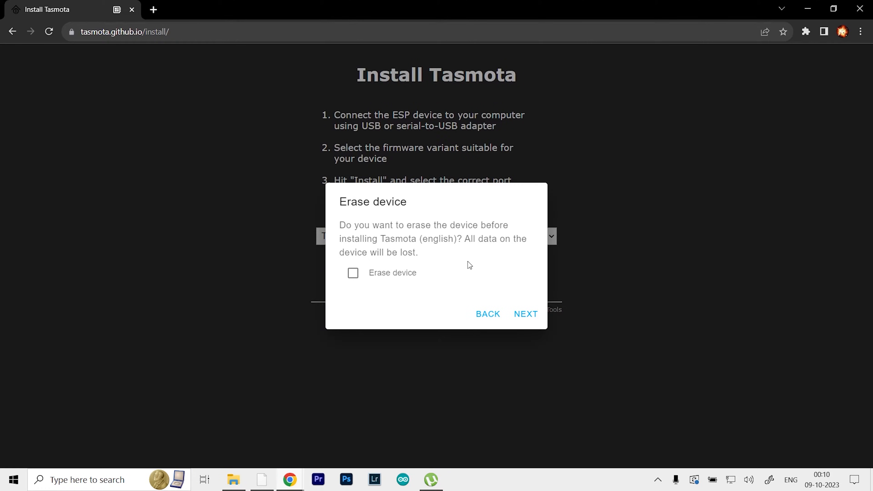
pyautogui.moveTo(450, 315)
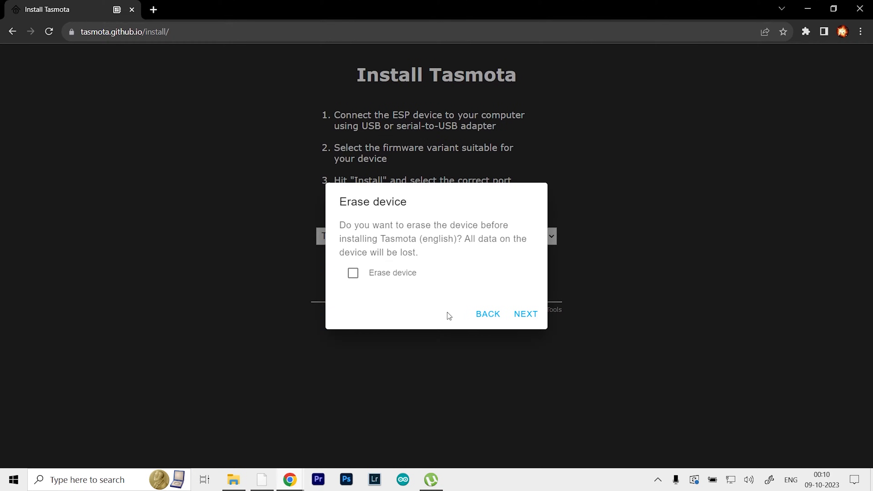
pyautogui.click(353, 273)
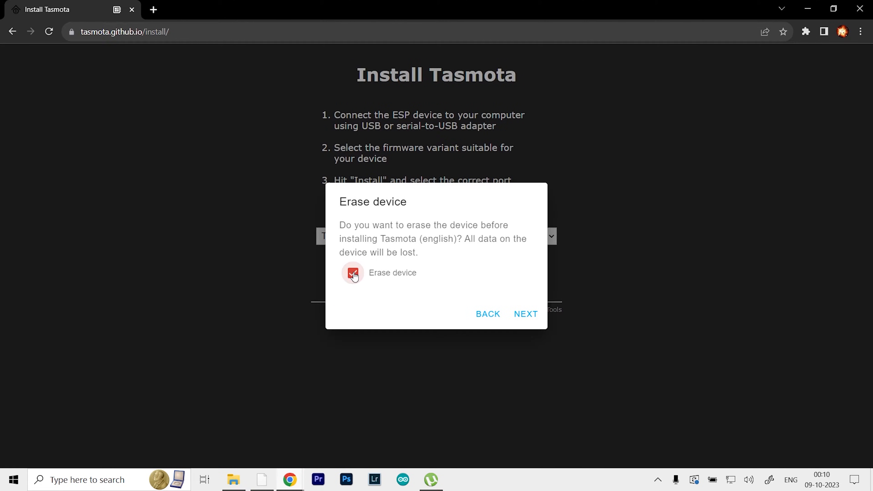
pyautogui.click(526, 314)
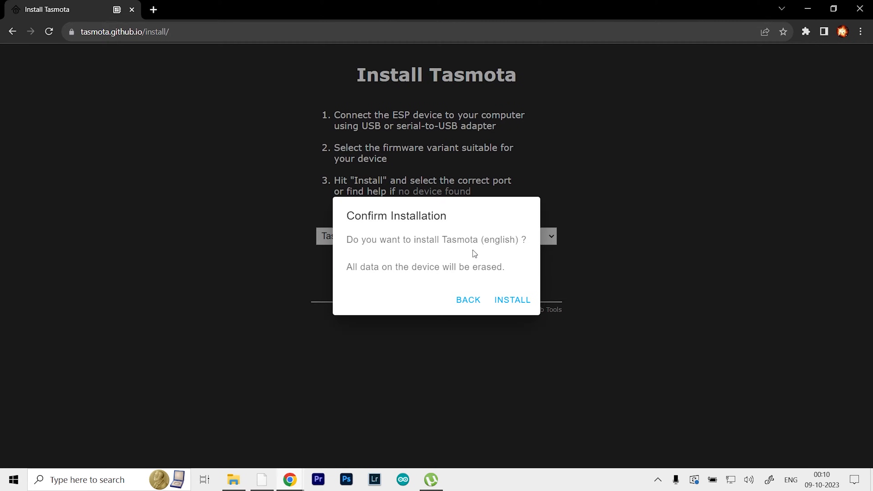
pyautogui.click(512, 300)
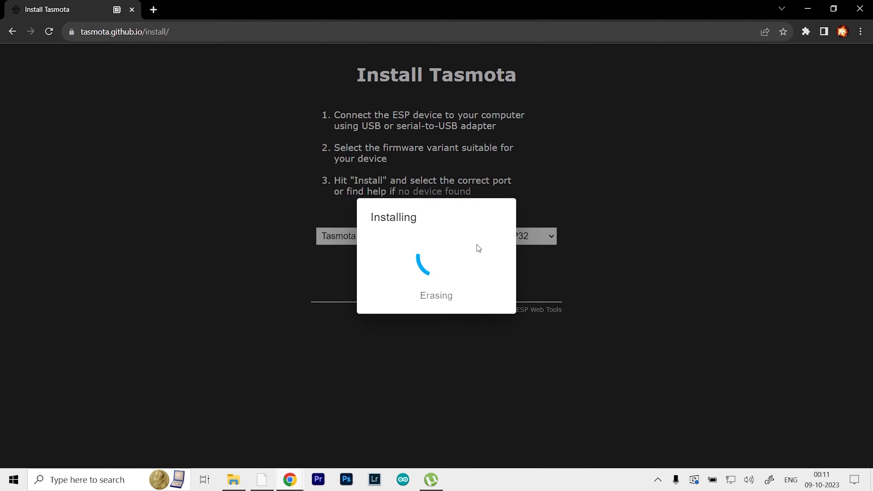
pyautogui.moveTo(497, 269)
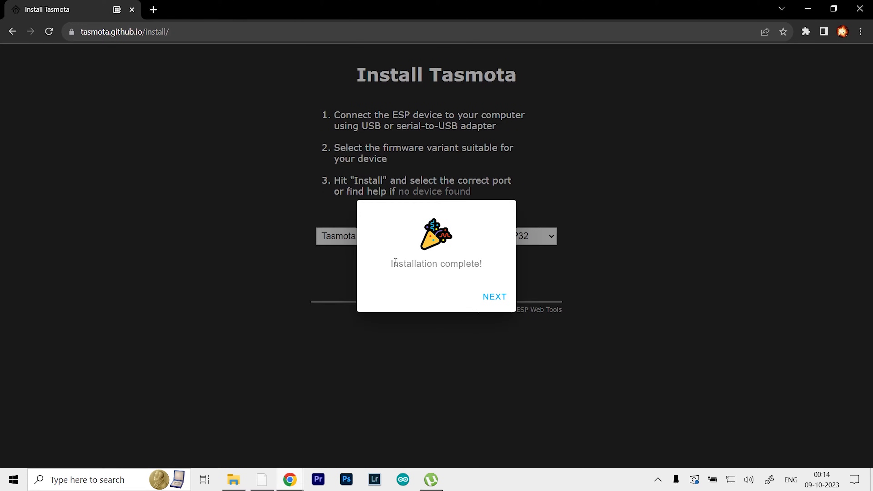
pyautogui.moveTo(487, 288)
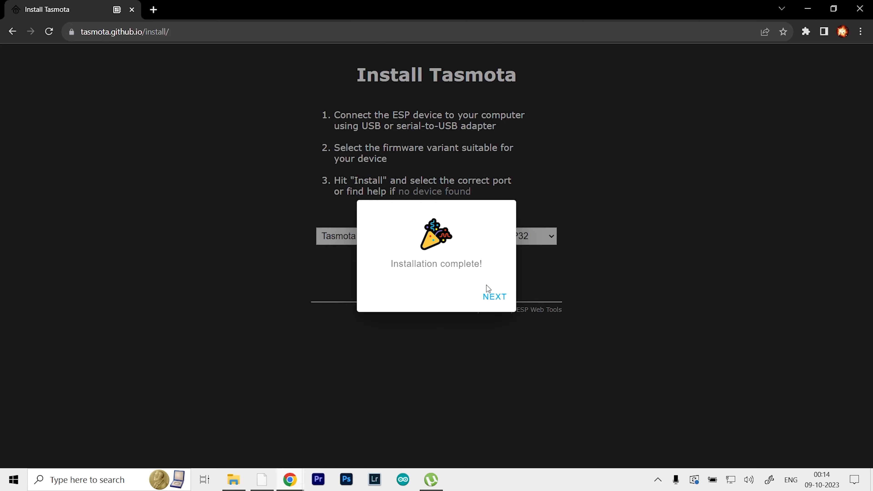
# Step: Submit the Wi-Fi credentials, then visit the device's own Tasmota web page
pyautogui.click(494, 296)
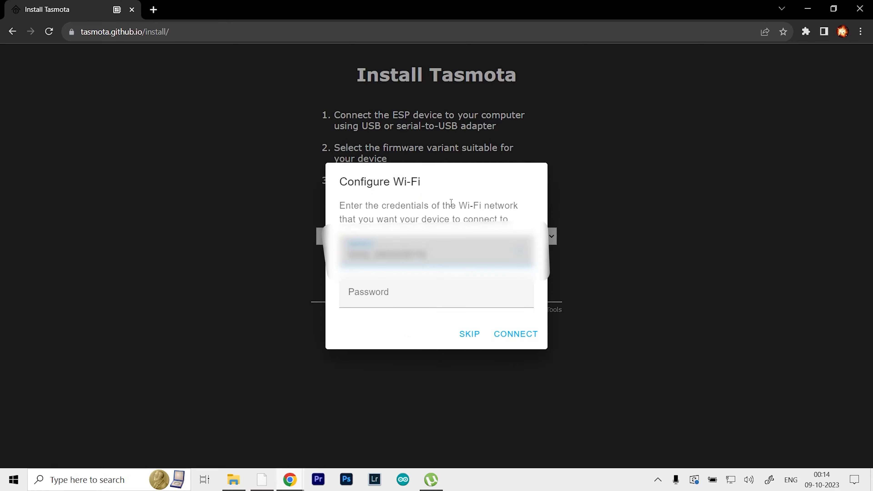
pyautogui.moveTo(409, 201)
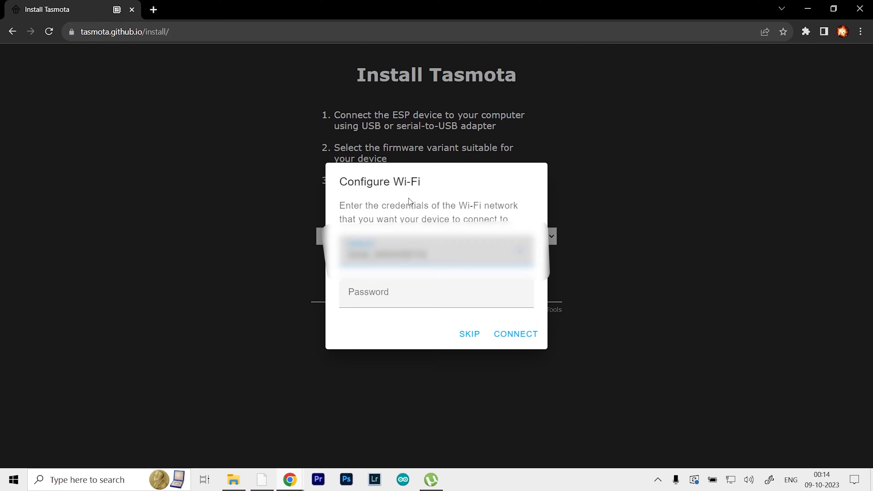
pyautogui.moveTo(734, 135)
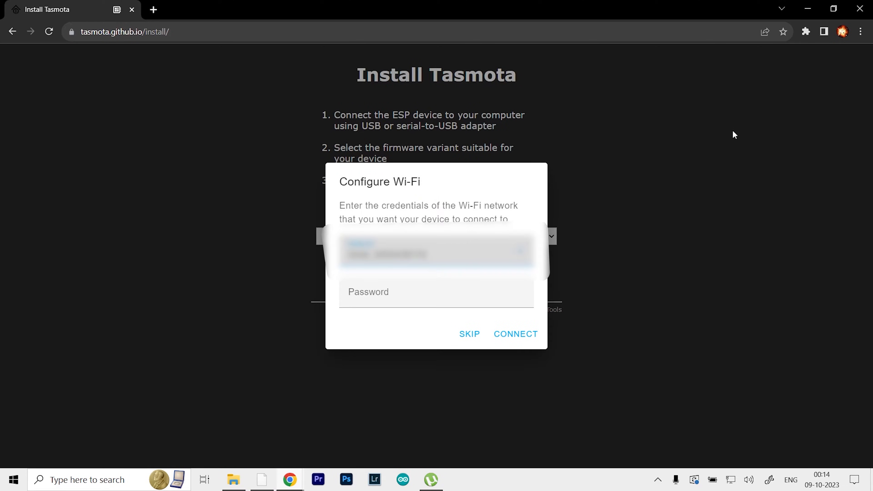
pyautogui.moveTo(196, 304)
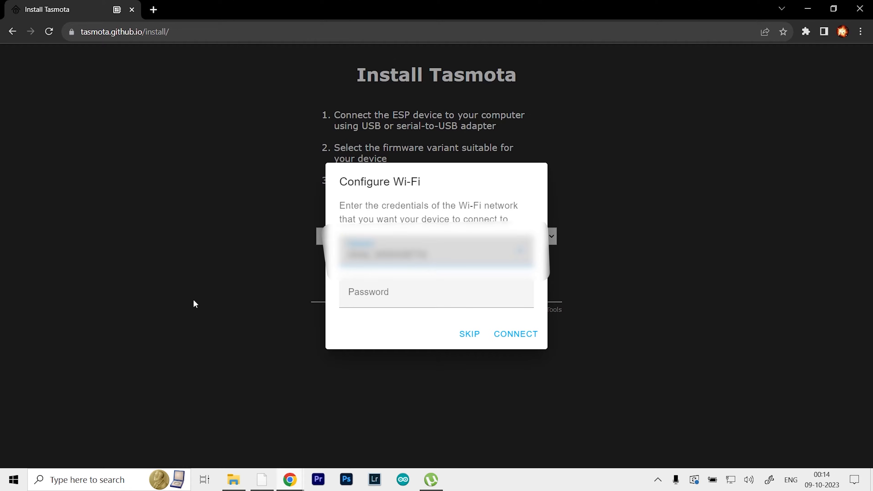
pyautogui.moveTo(501, 132)
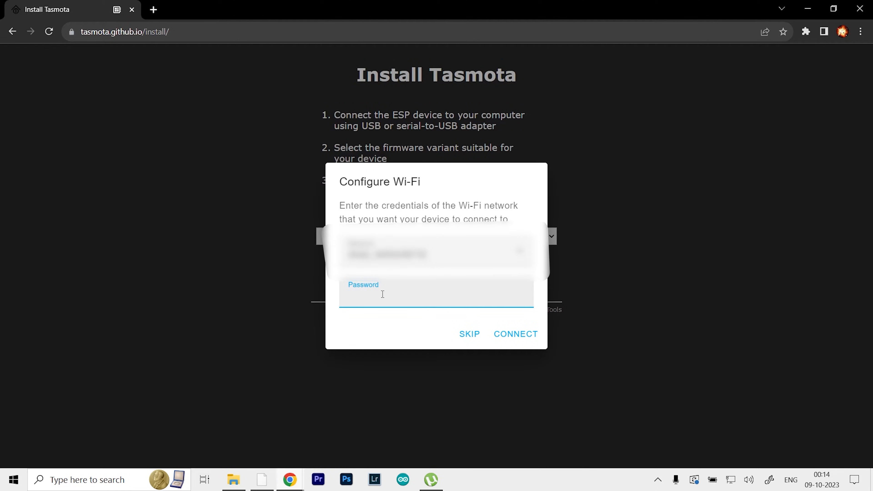
pyautogui.click(515, 334)
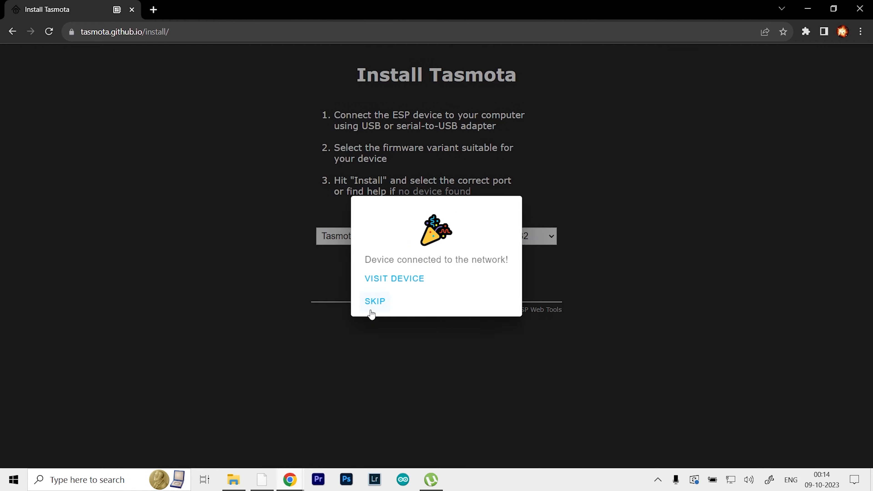
pyautogui.moveTo(467, 271)
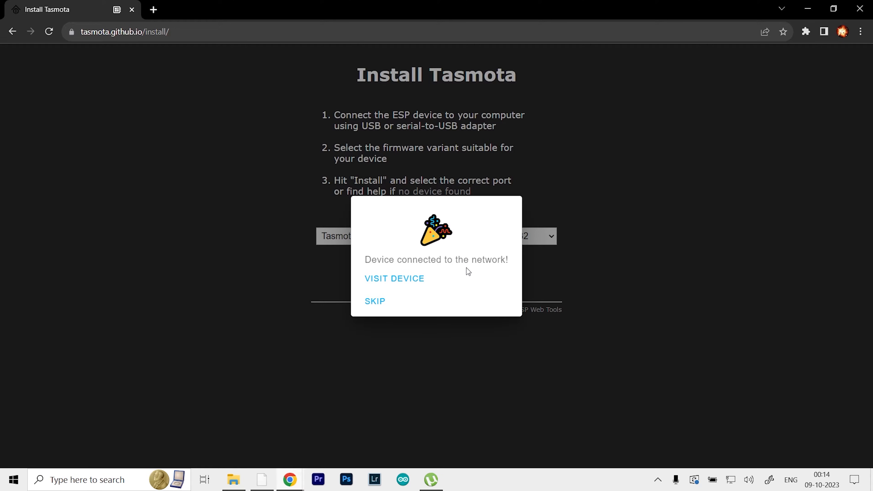
pyautogui.moveTo(442, 272)
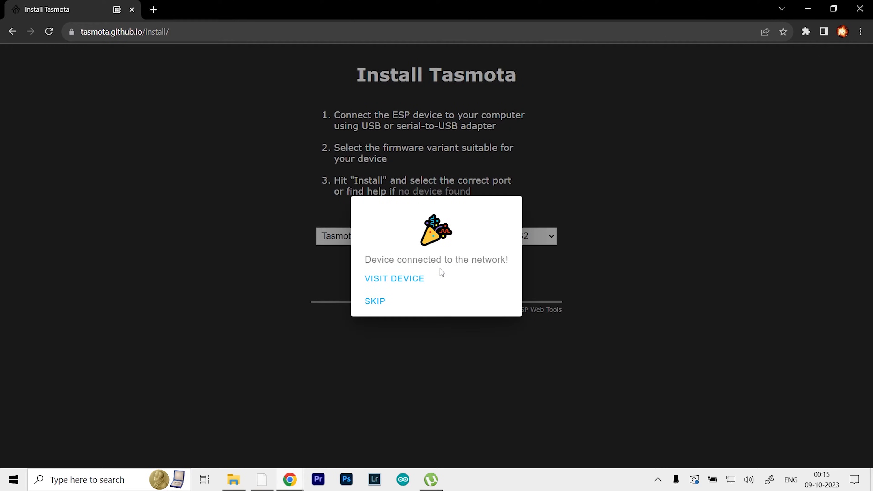
pyautogui.click(394, 278)
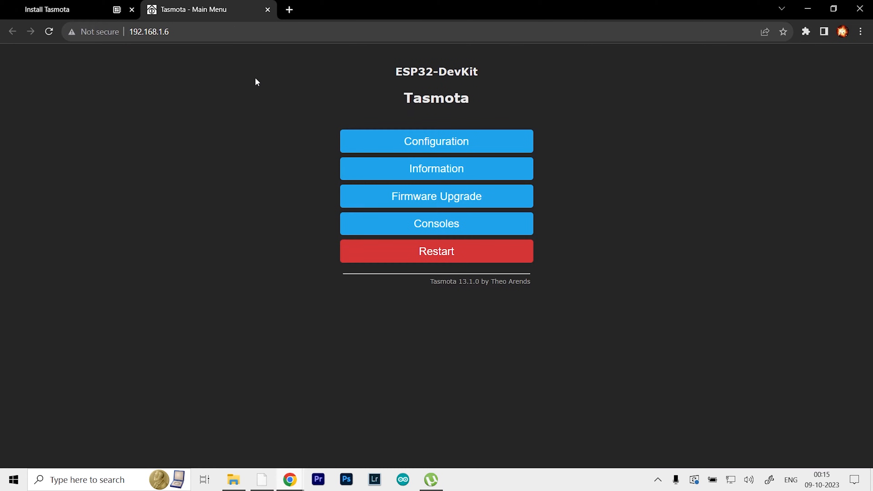
pyautogui.moveTo(289, 262)
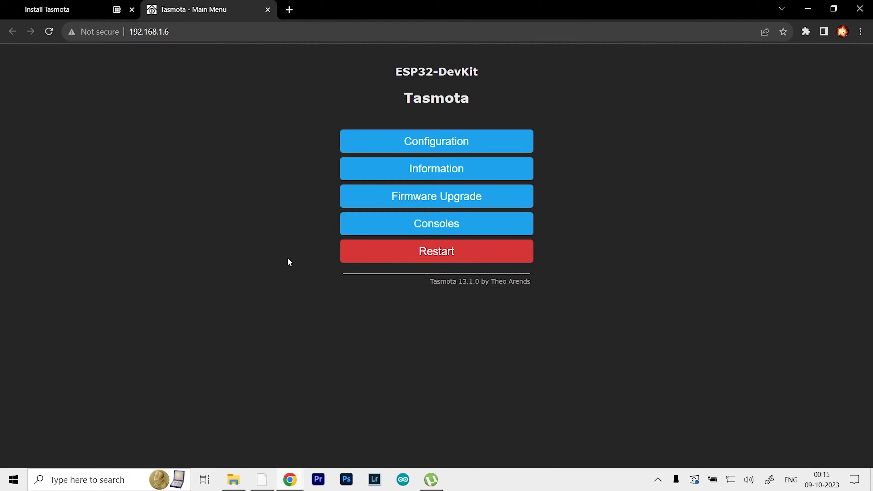
# Step: Enter the Configuration menu from the device's Tasmota main menu
pyautogui.click(149, 31)
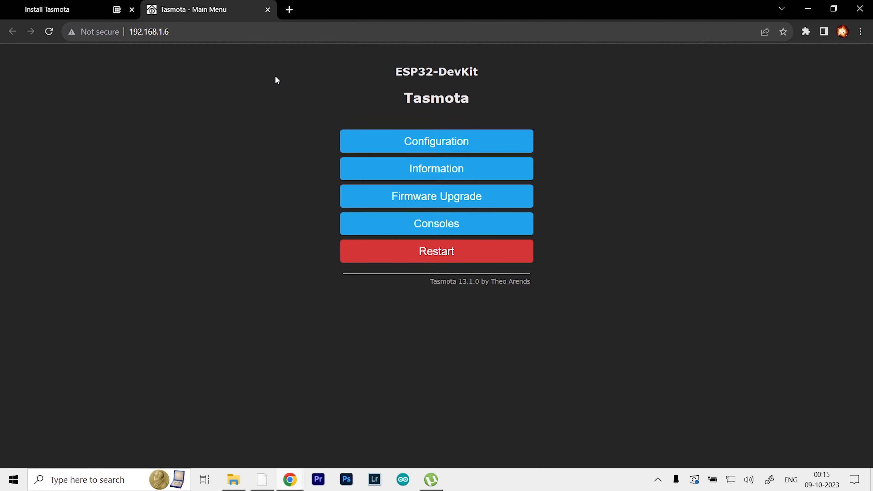
pyautogui.moveTo(357, 100)
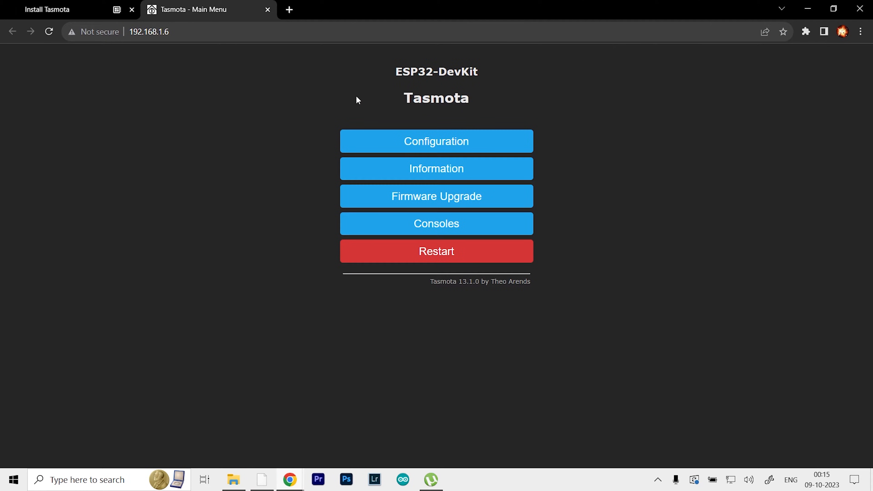
pyautogui.moveTo(489, 136)
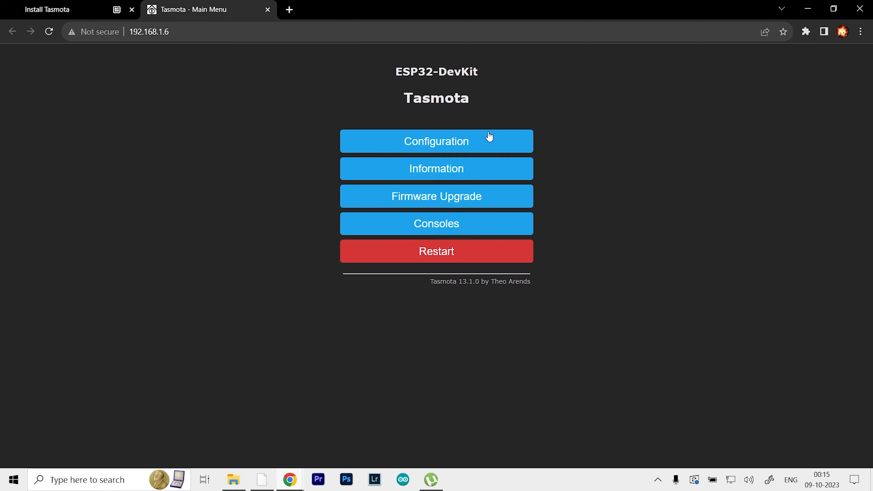
pyautogui.click(437, 141)
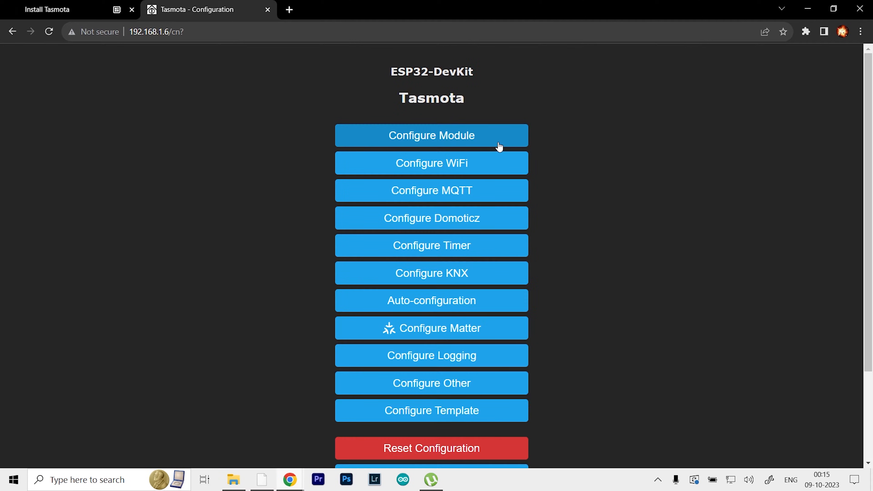
# Step: In Configure Module, set GPIO2 to Relay with index 1
pyautogui.click(431, 135)
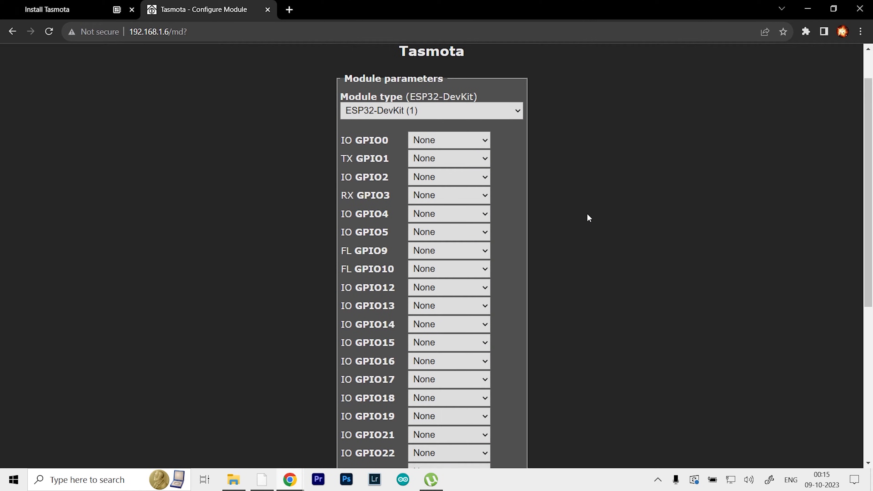
pyautogui.moveTo(534, 162)
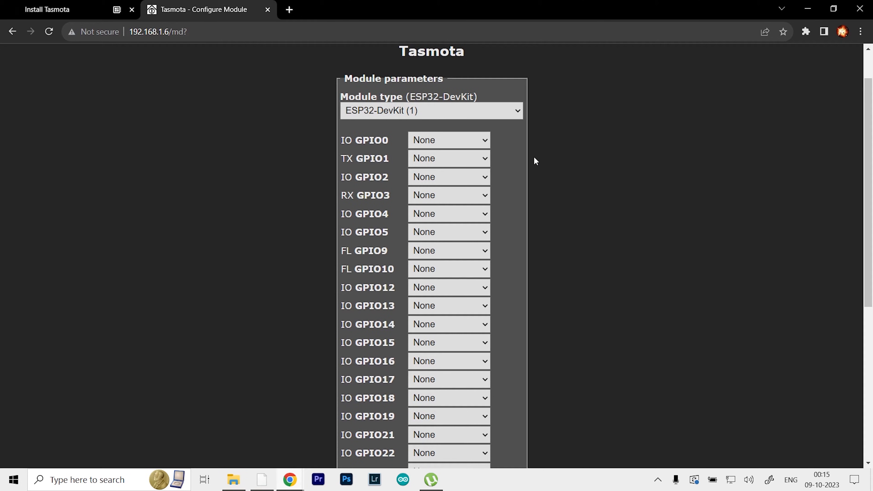
pyautogui.moveTo(551, 185)
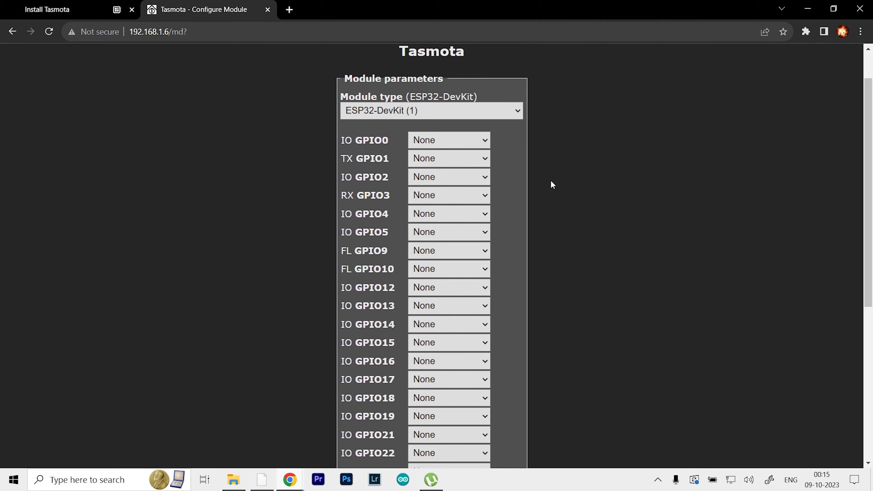
pyautogui.moveTo(383, 180)
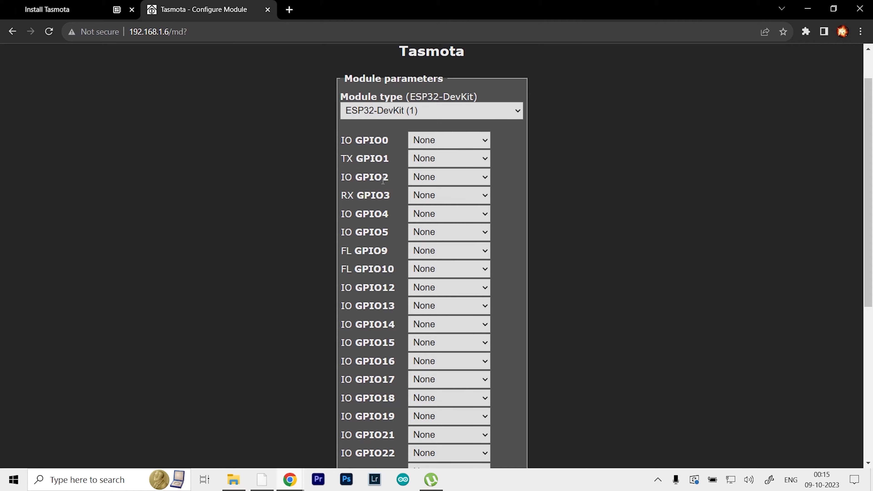
pyautogui.click(448, 177)
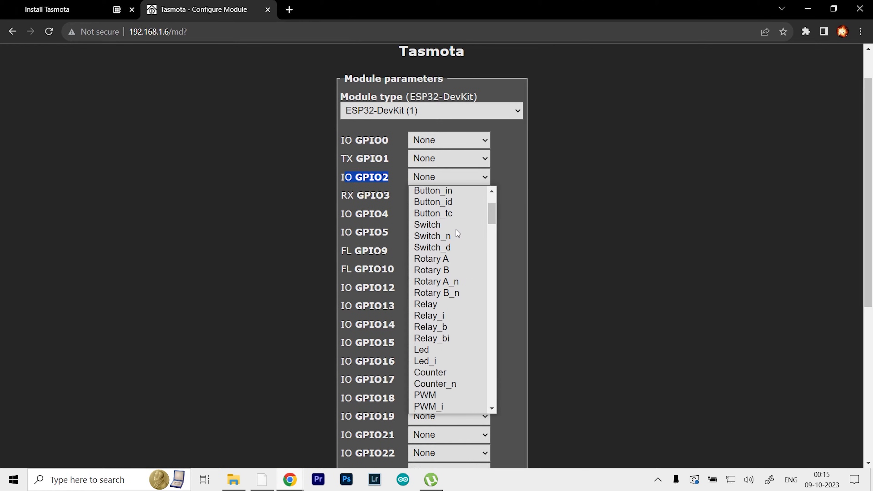
pyautogui.click(425, 304)
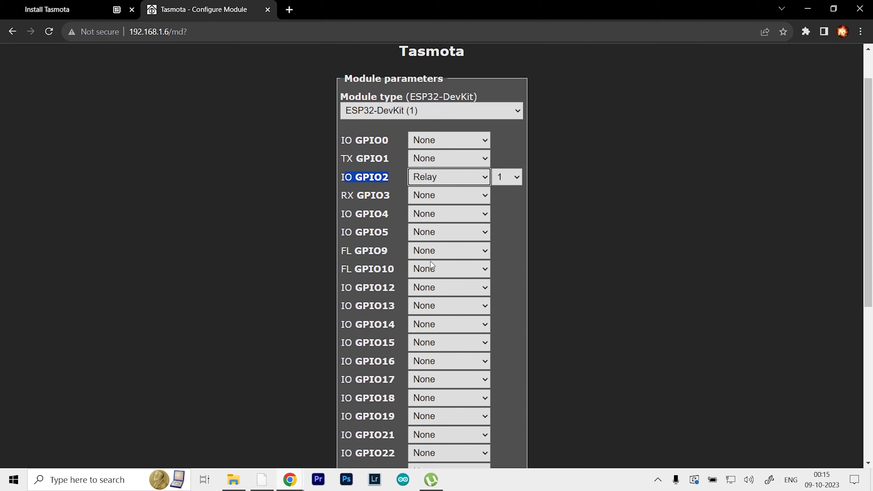
pyautogui.moveTo(524, 184)
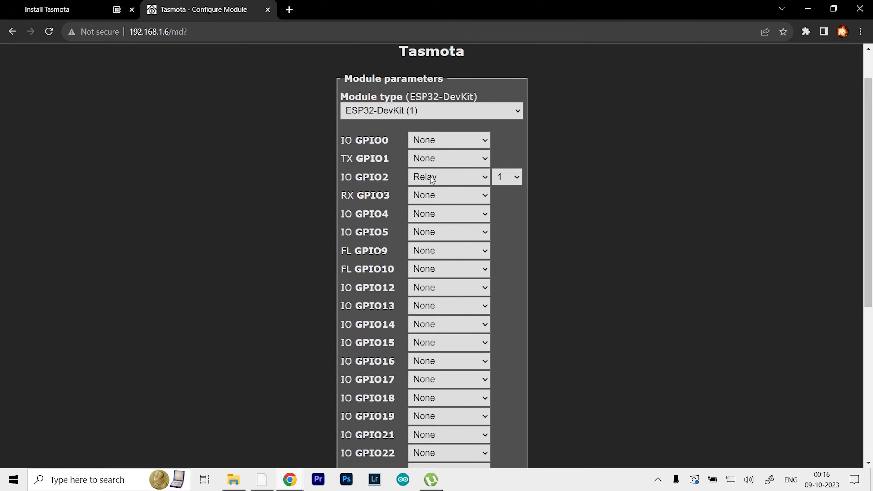
pyautogui.moveTo(387, 180)
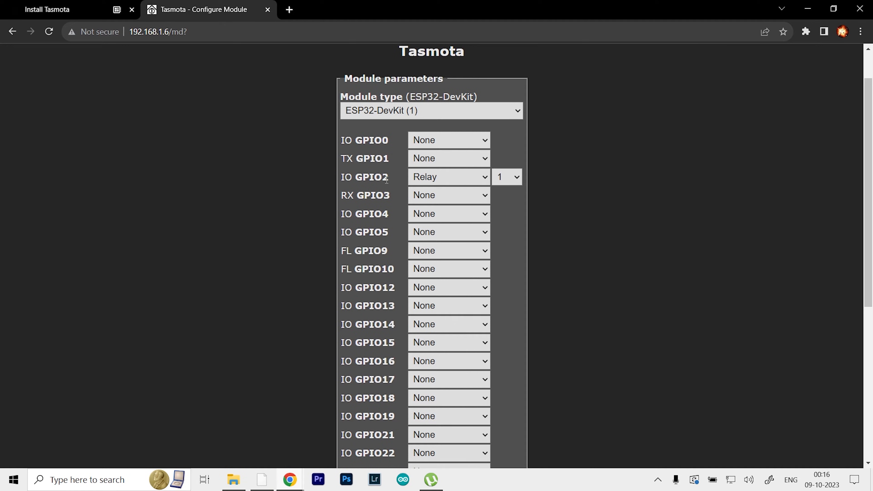
pyautogui.moveTo(445, 183)
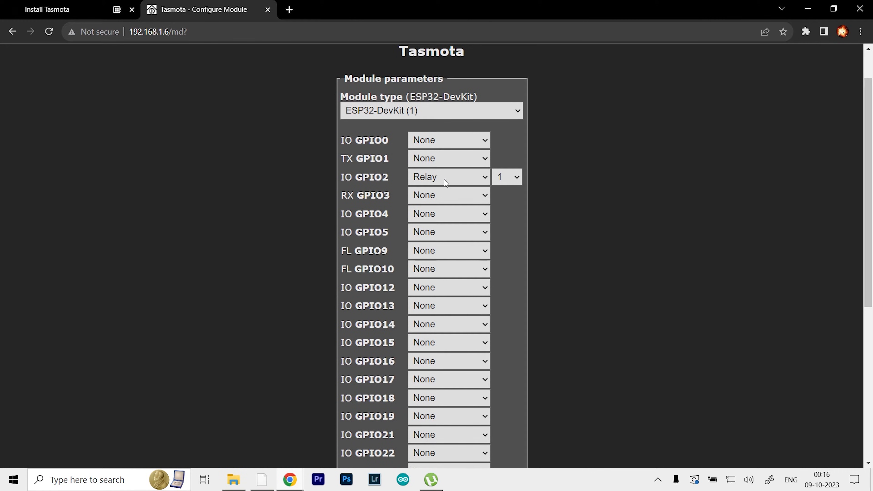
pyautogui.scroll(-3)
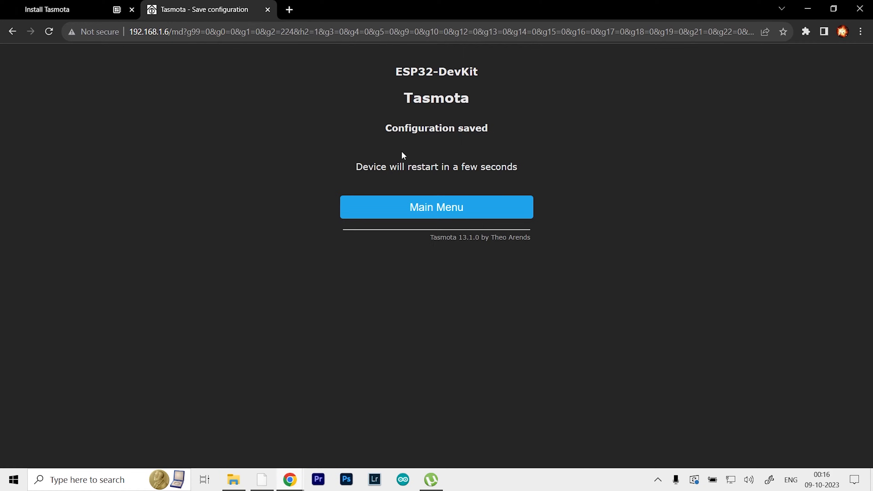
pyautogui.moveTo(529, 171)
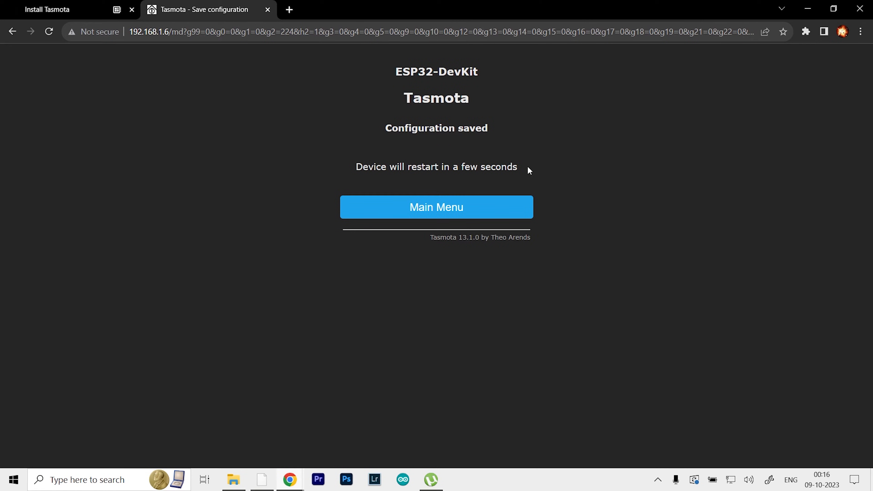
pyautogui.moveTo(584, 134)
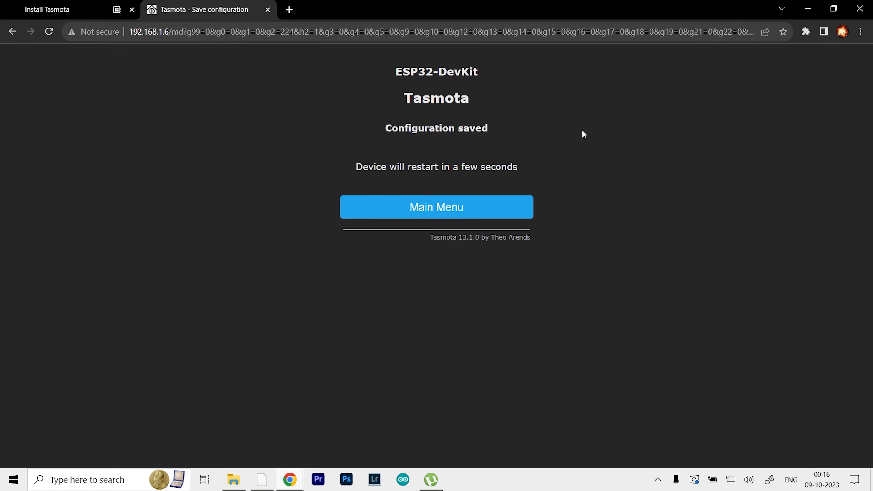
pyautogui.moveTo(446, 97)
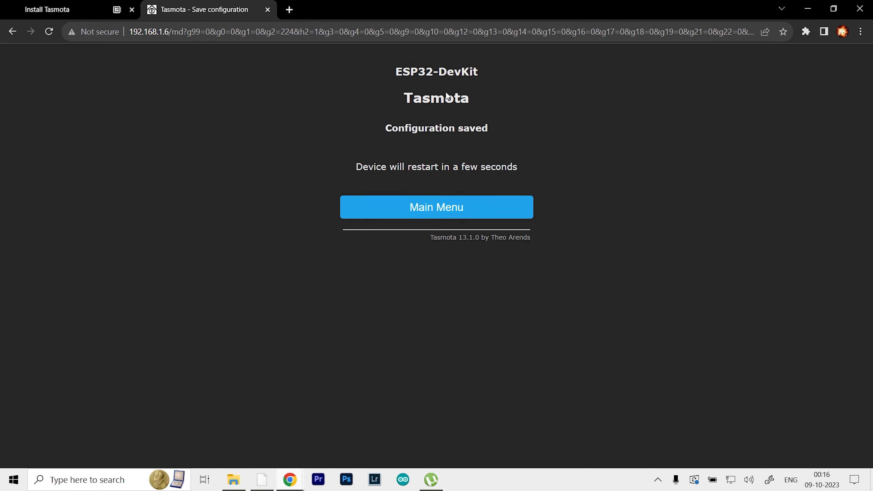
pyautogui.moveTo(503, 194)
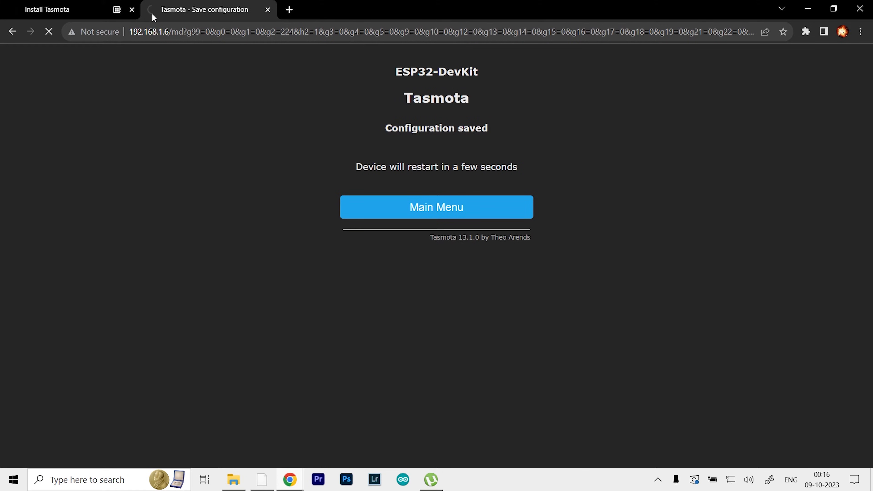
# Step: Return to the main menu after restart and toggle the relay to OFF
pyautogui.click(437, 208)
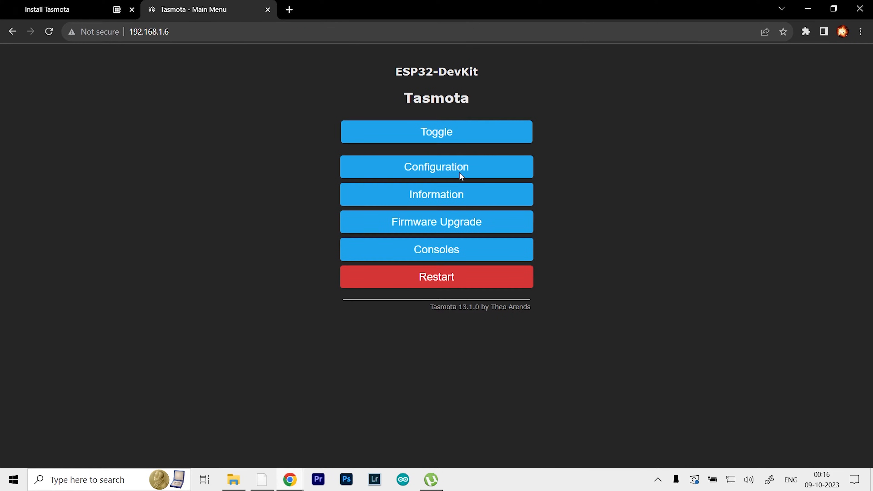
pyautogui.click(436, 132)
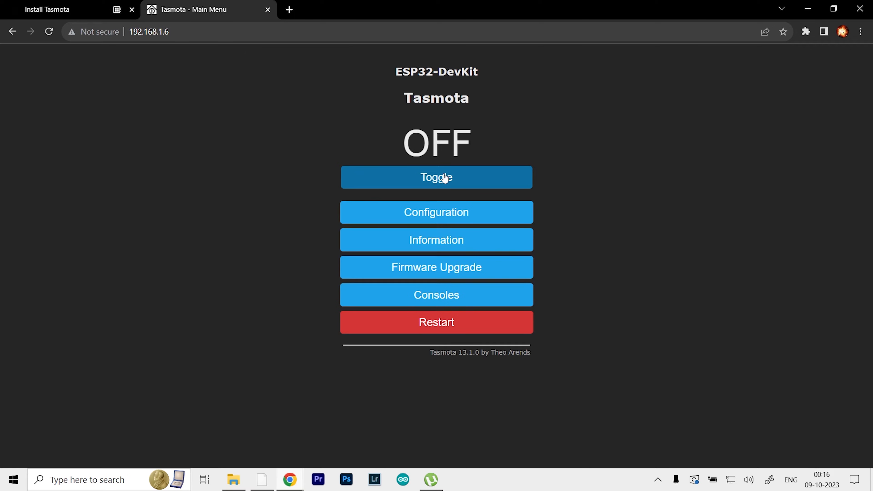